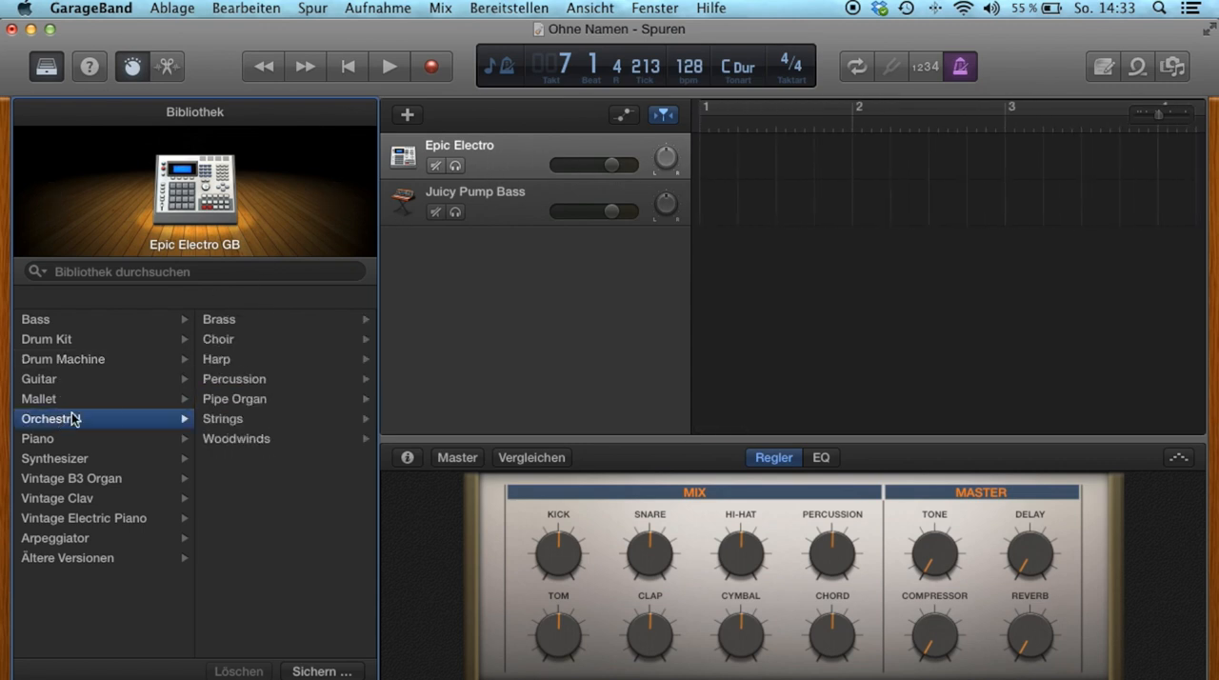
Load the Orchestral Kit from Orchestral Percussion onto the first track, replacing Epic Electro
{"action": "left_click", "coordinate": [49, 419]}
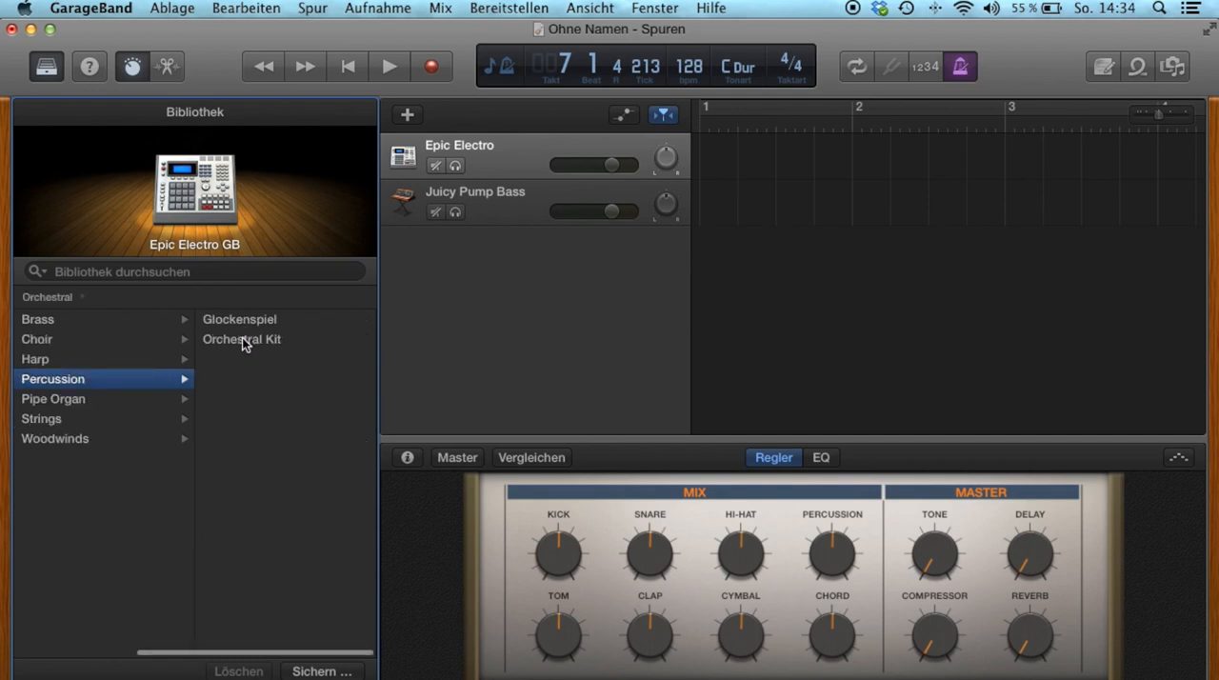
{"action": "left_click", "coordinate": [241, 339]}
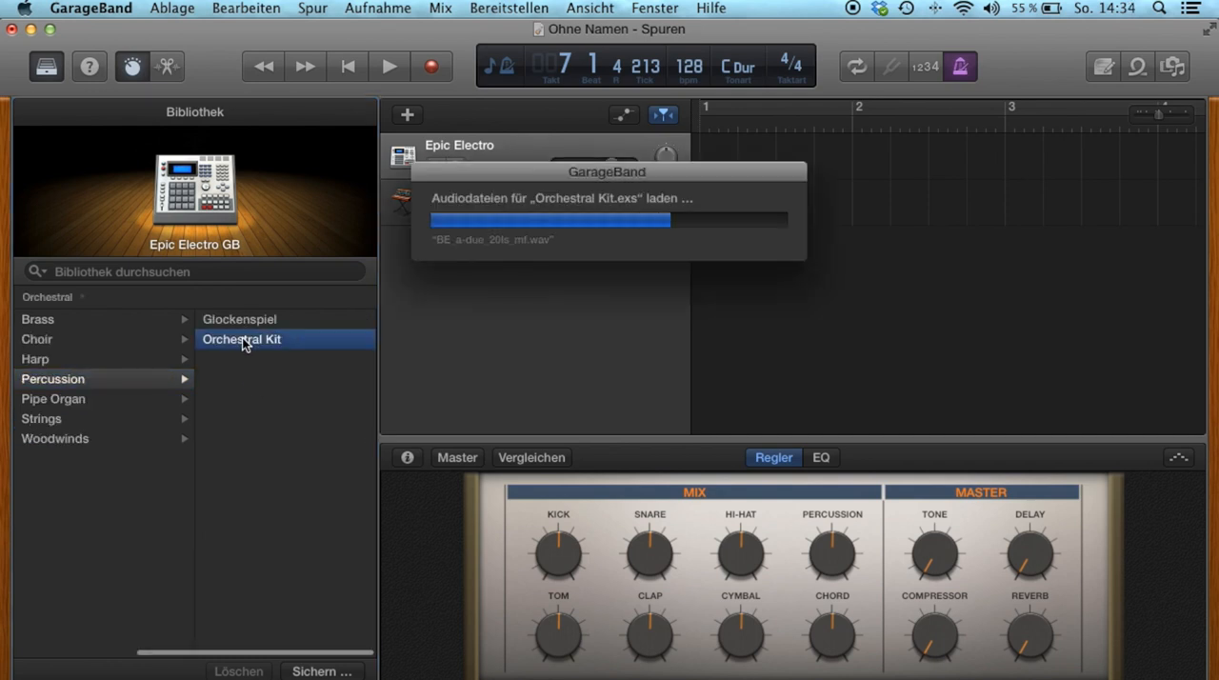
{"action": "left_click", "coordinate": [654, 8]}
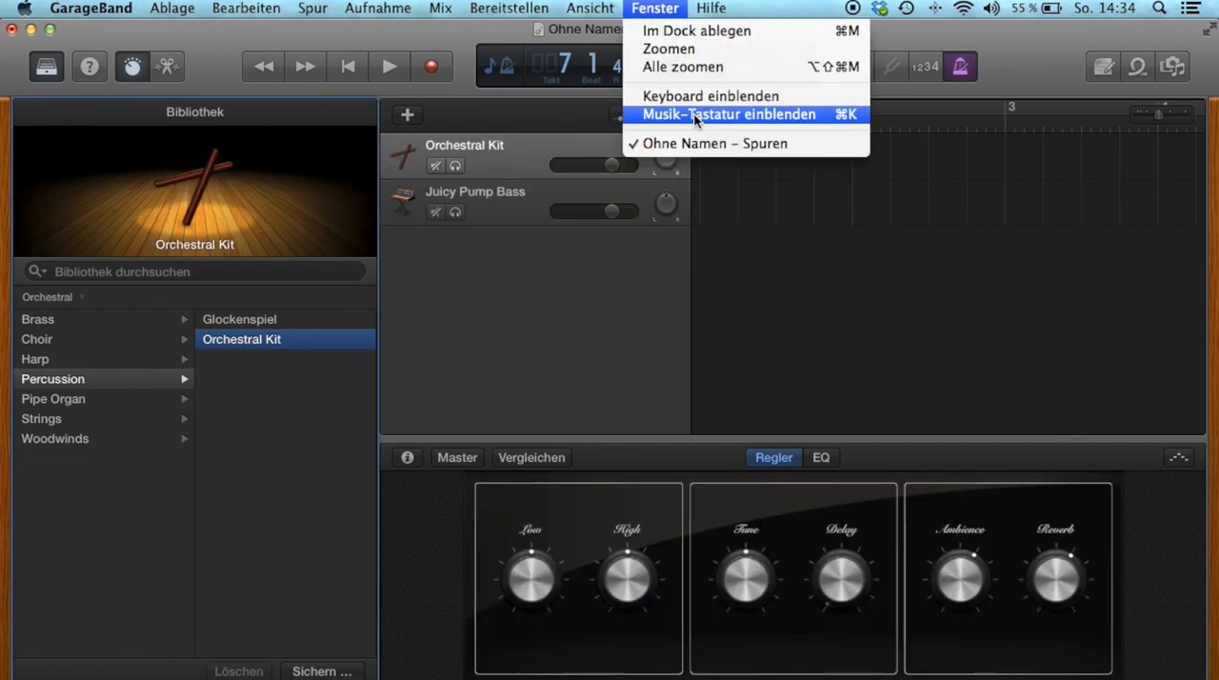
Show Musical Typing and record a four-bar click pattern around C3 on the Orchestral Kit
{"action": "left_click", "coordinate": [729, 114]}
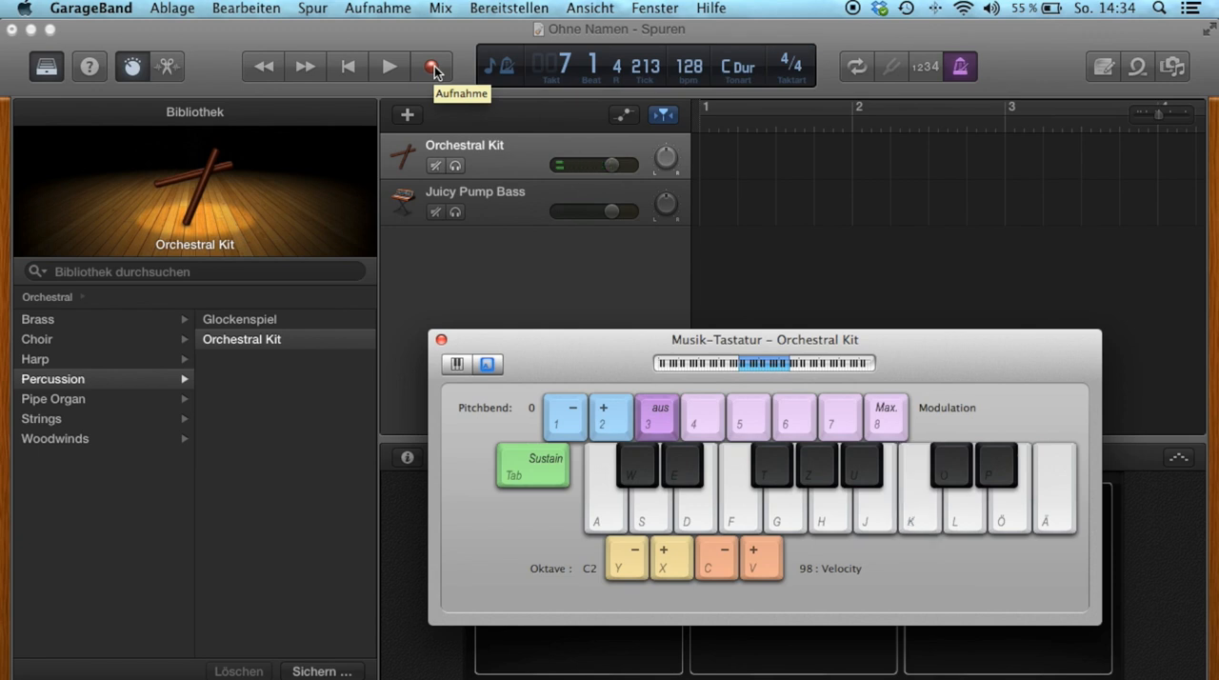
{"action": "left_click", "coordinate": [433, 66]}
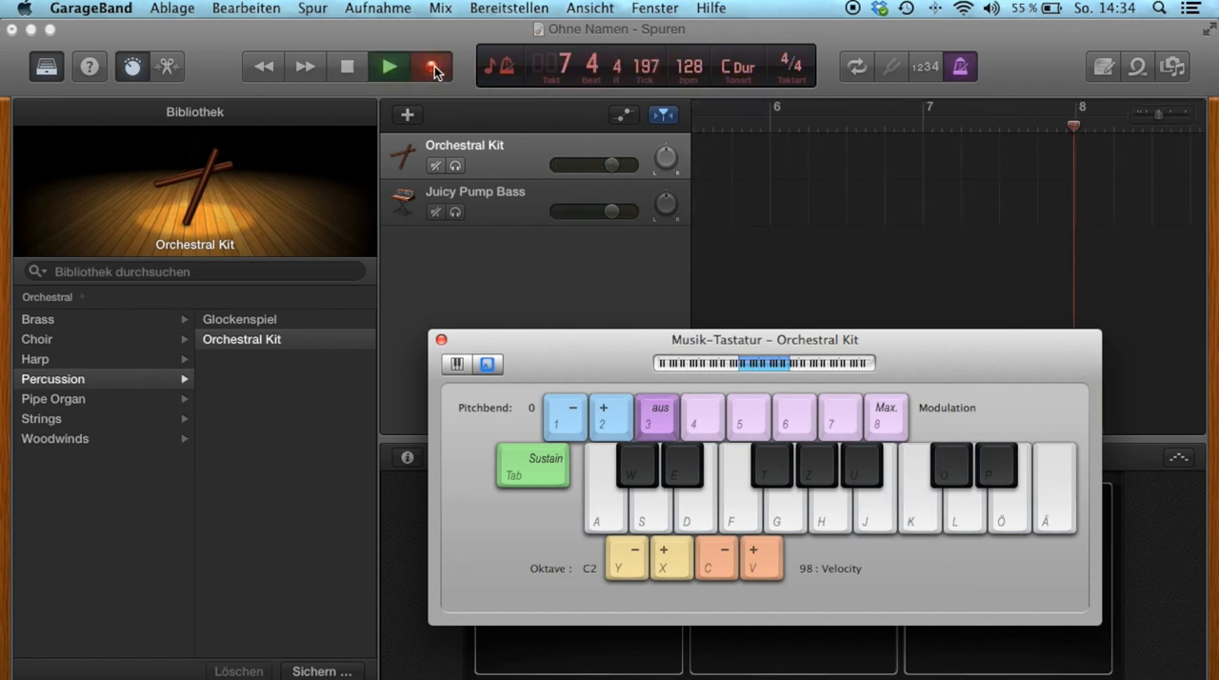
{"action": "left_click", "coordinate": [433, 66]}
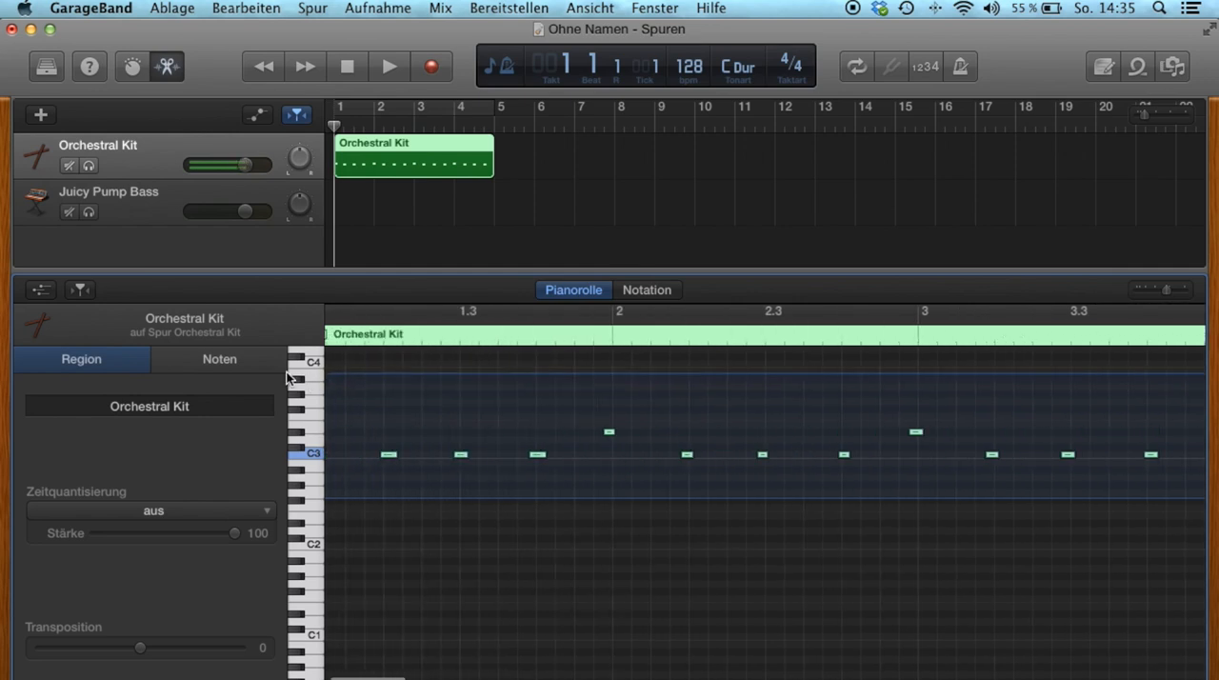
Quantize all Orchestral Kit notes to 1/16 and loop the region out to bar 112
{"action": "left_click", "coordinate": [220, 359]}
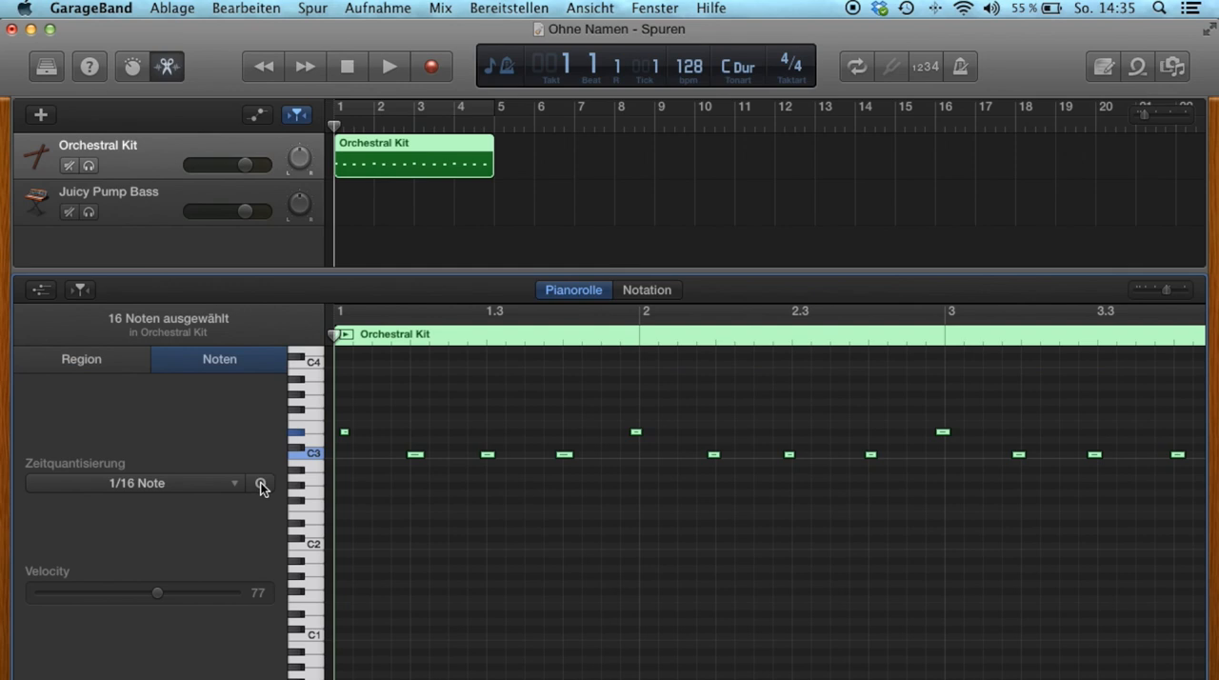
{"action": "left_click", "coordinate": [261, 483]}
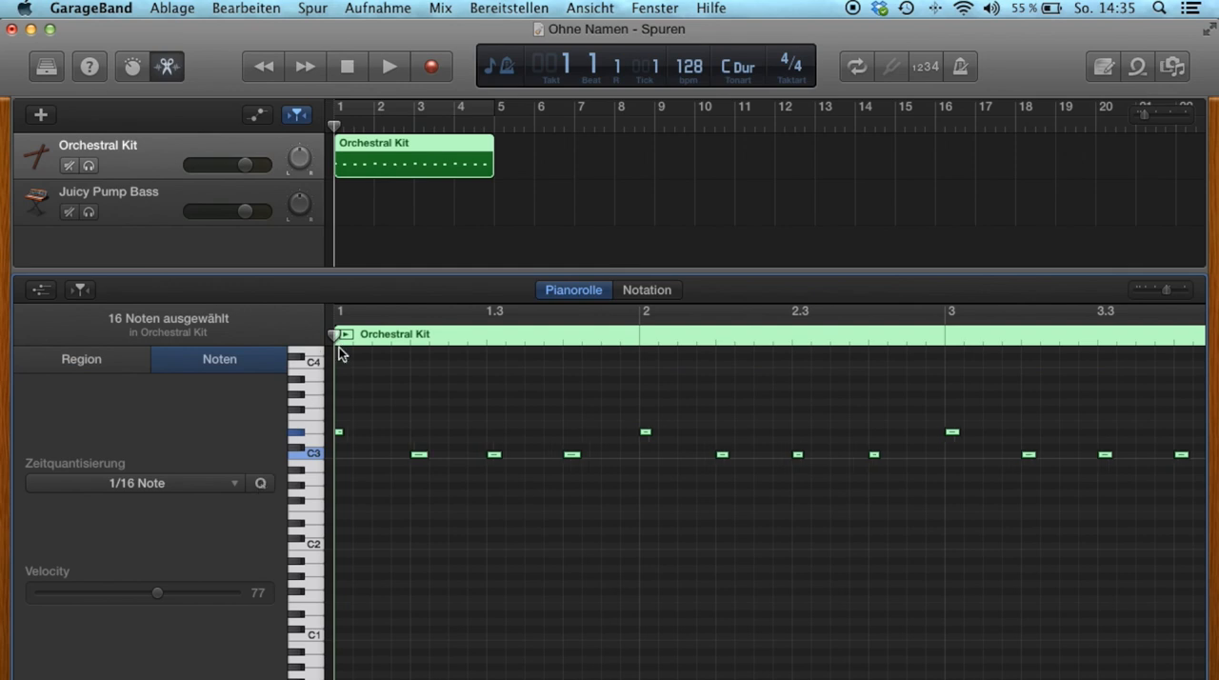
{"action": "left_click", "coordinate": [389, 65]}
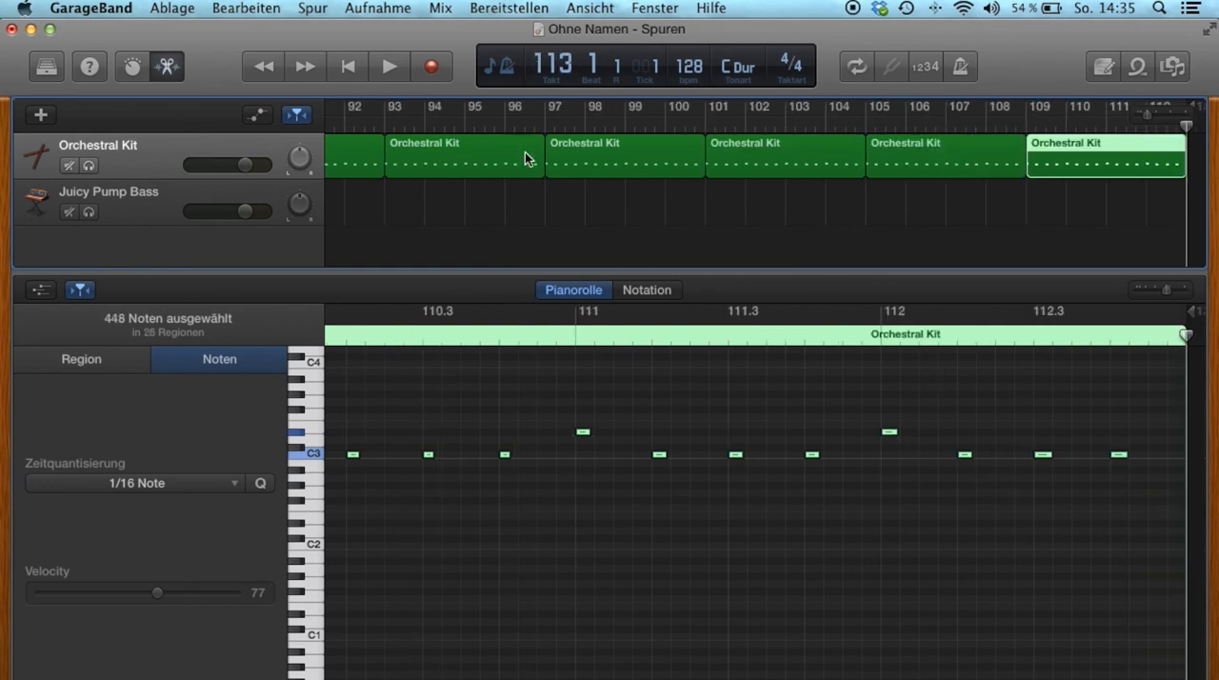
{"action": "scroll", "scroll_direction": "left", "scroll_amount": 3}
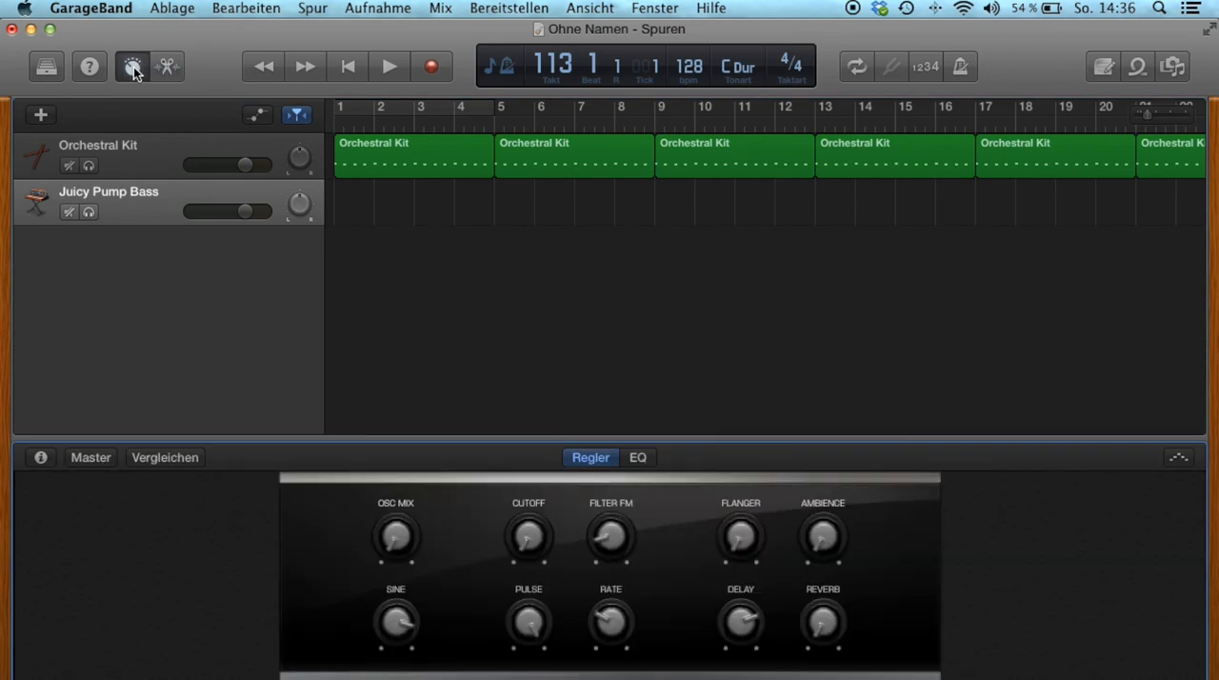
{"action": "mouse_move", "coordinate": [139, 428]}
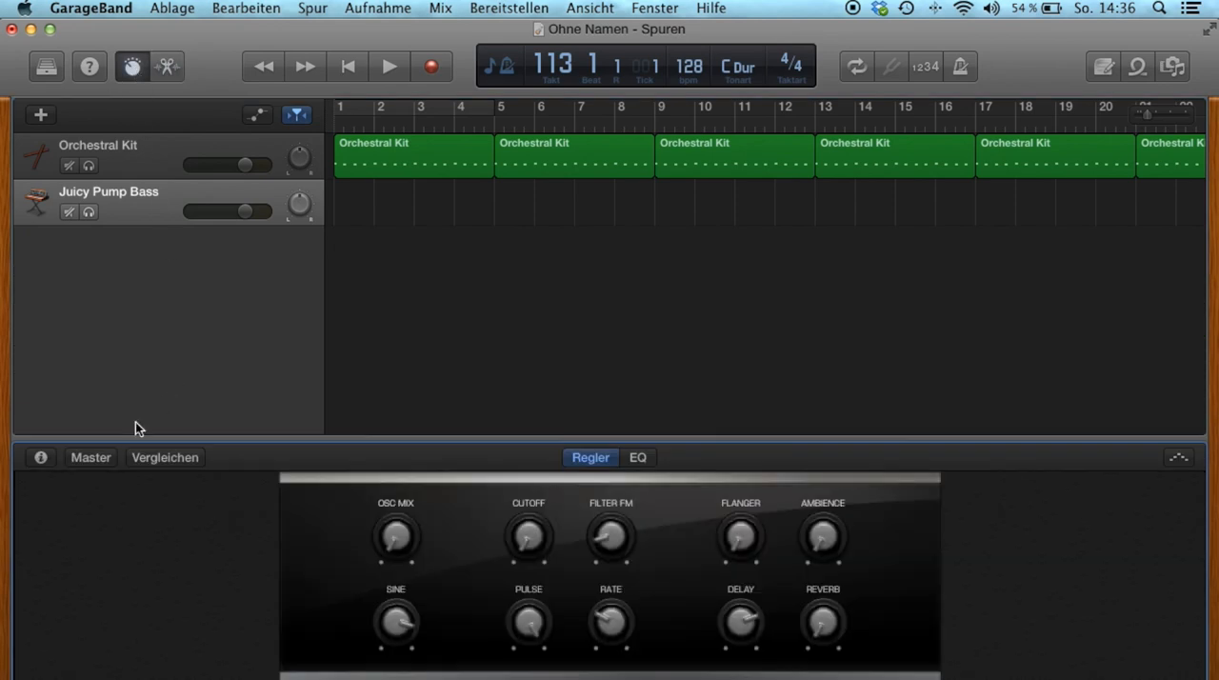
Load EZdrummer (Stereo) as the Audio Unit instrument on the Juicy Pump Bass track
{"action": "left_click", "coordinate": [40, 457]}
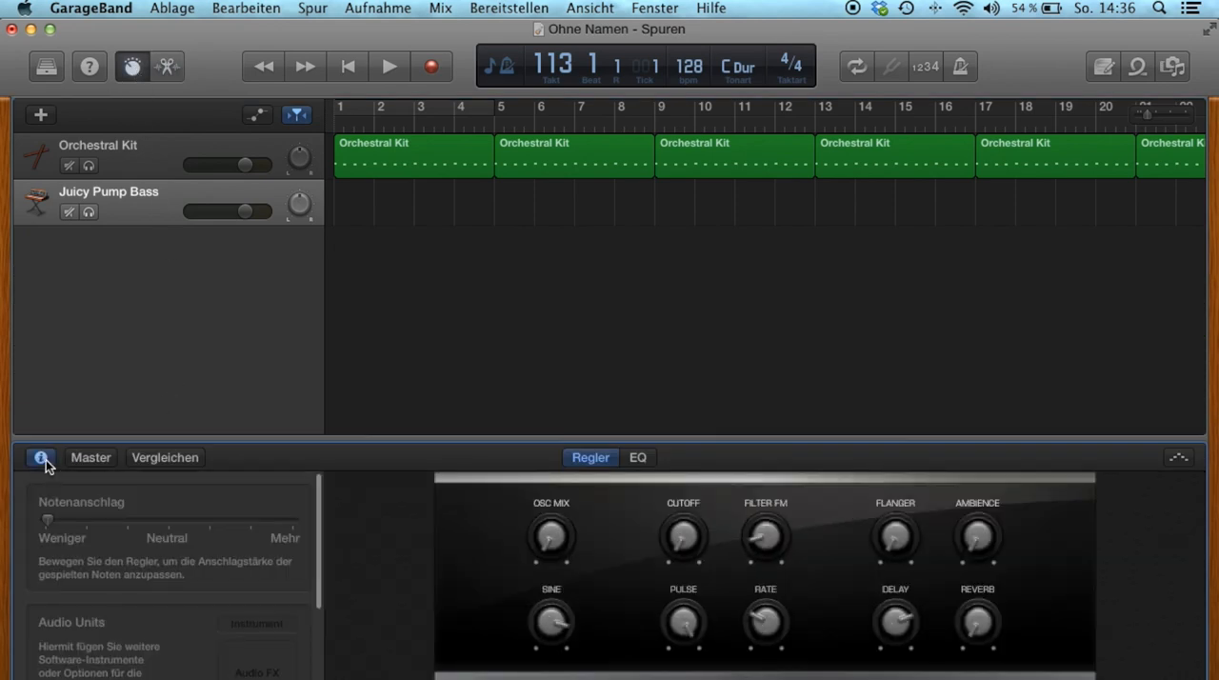
{"action": "scroll", "scroll_direction": "down", "scroll_amount": 3}
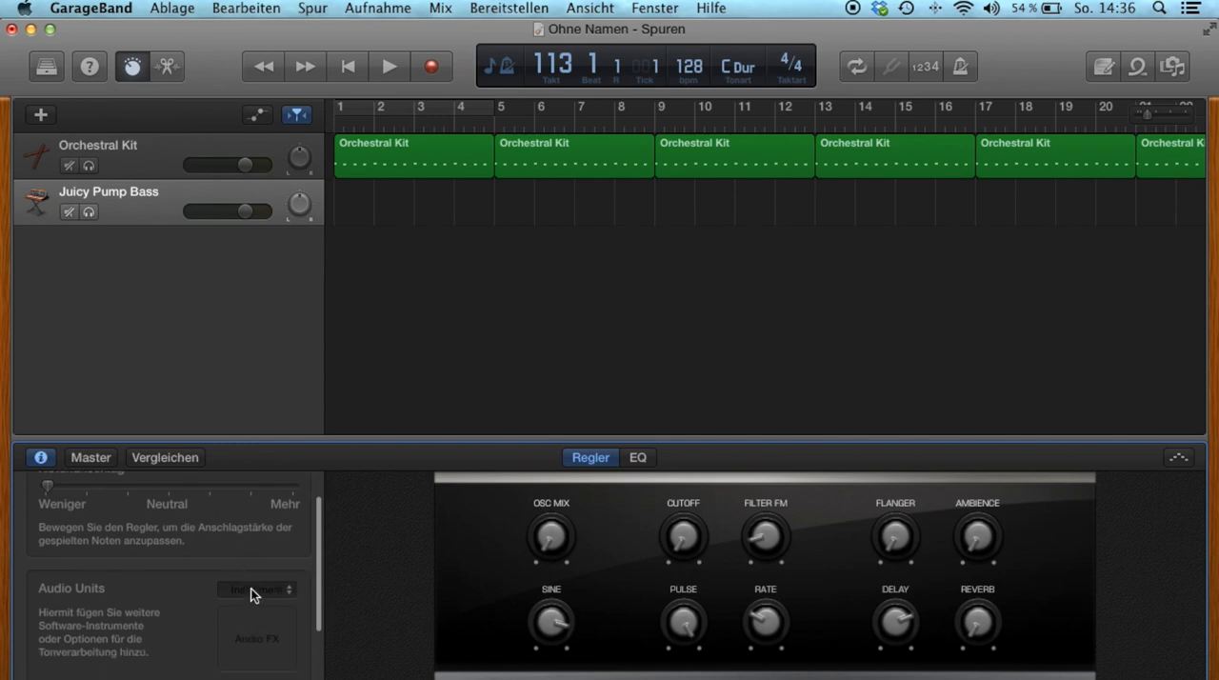
{"action": "left_click", "coordinate": [255, 589]}
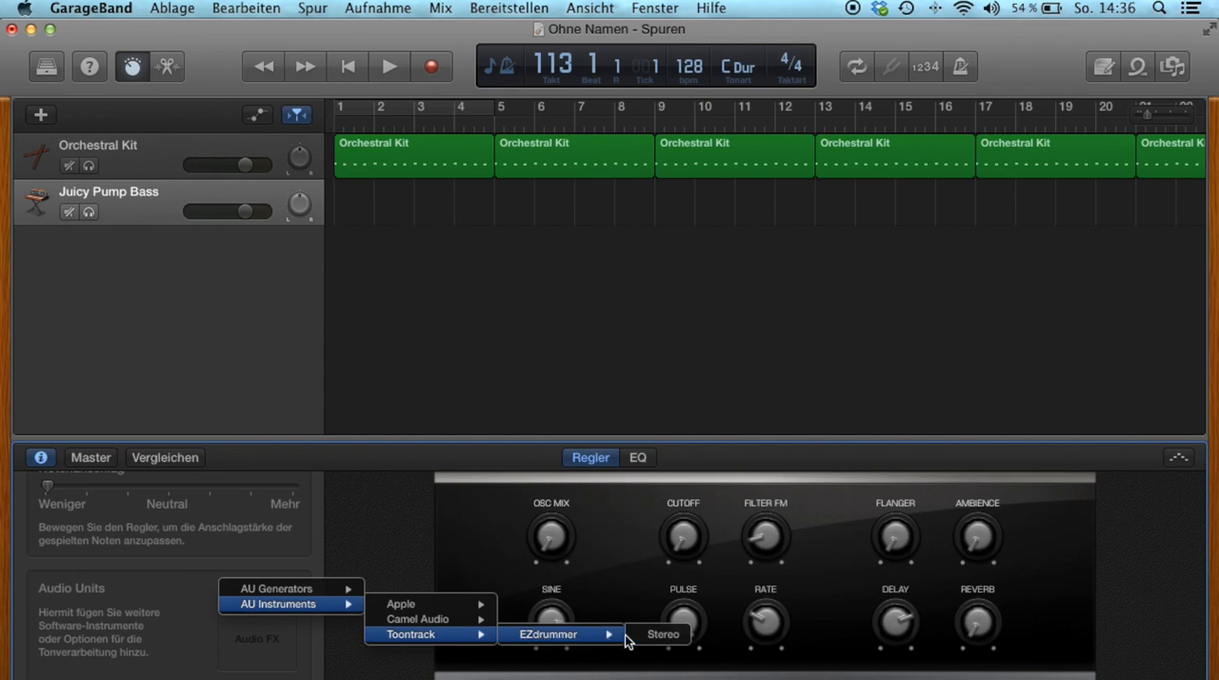
{"action": "left_click", "coordinate": [663, 634]}
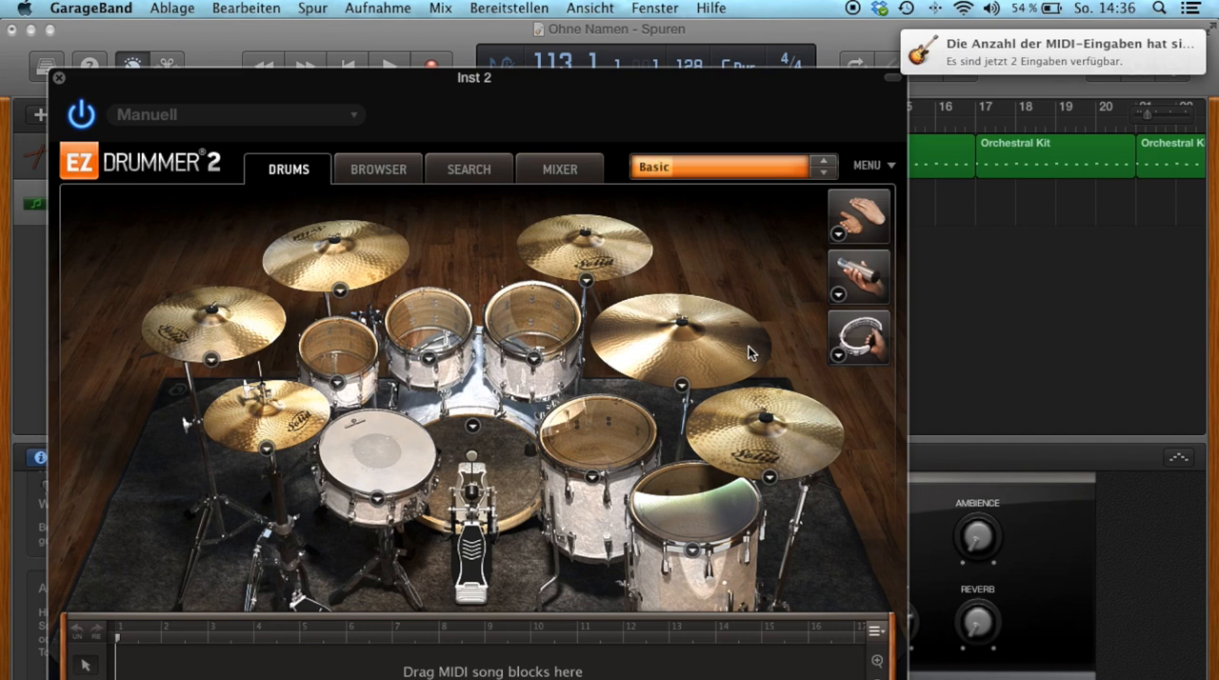
{"action": "left_click", "coordinate": [868, 165]}
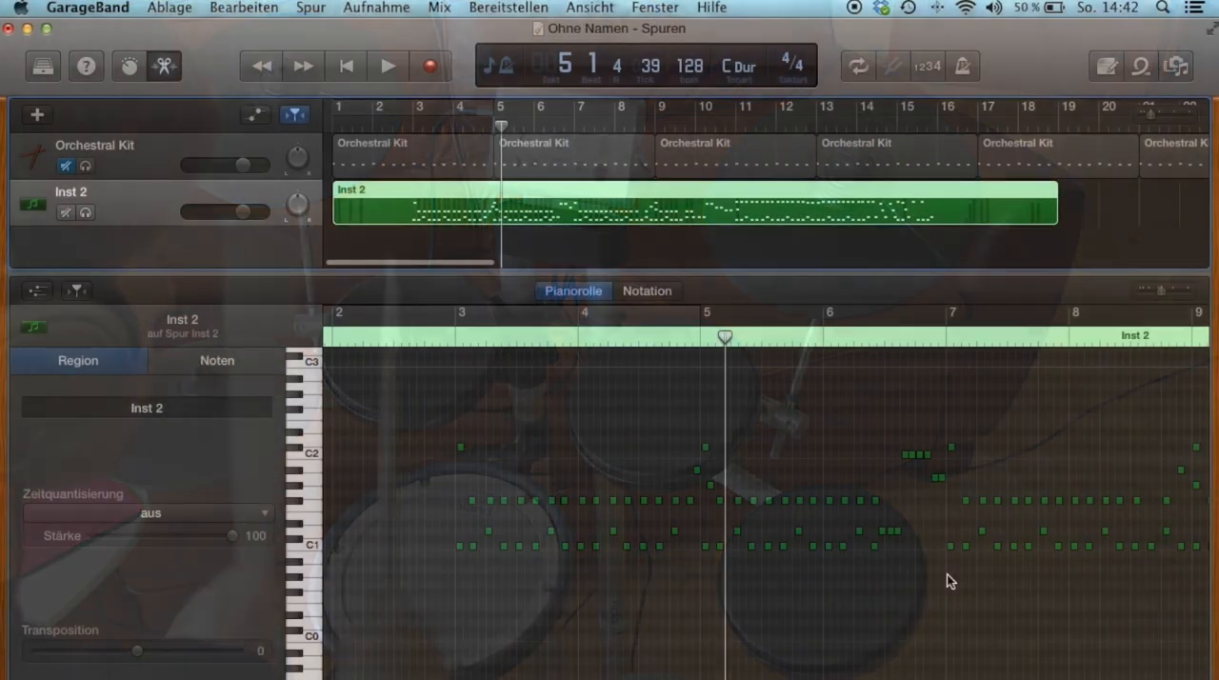
Select all Inst 2 notes and play the groove from bar 3, stopping near bar 6
{"action": "left_click", "coordinate": [216, 360]}
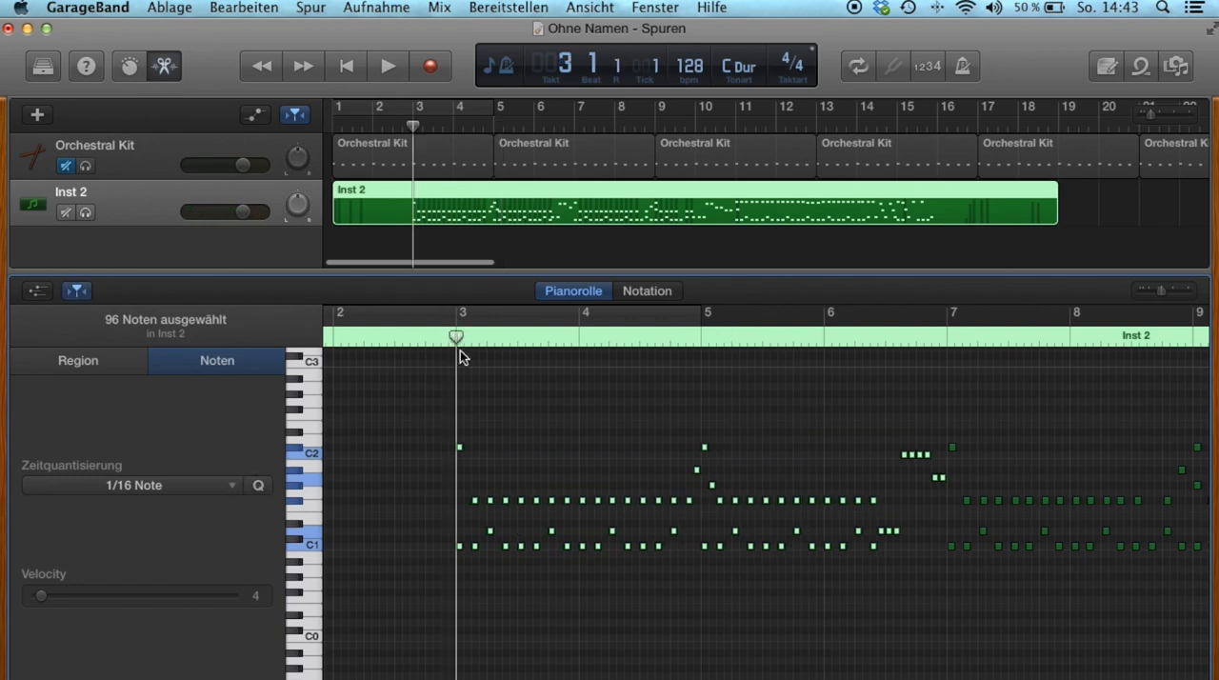
{"action": "left_click", "coordinate": [386, 66]}
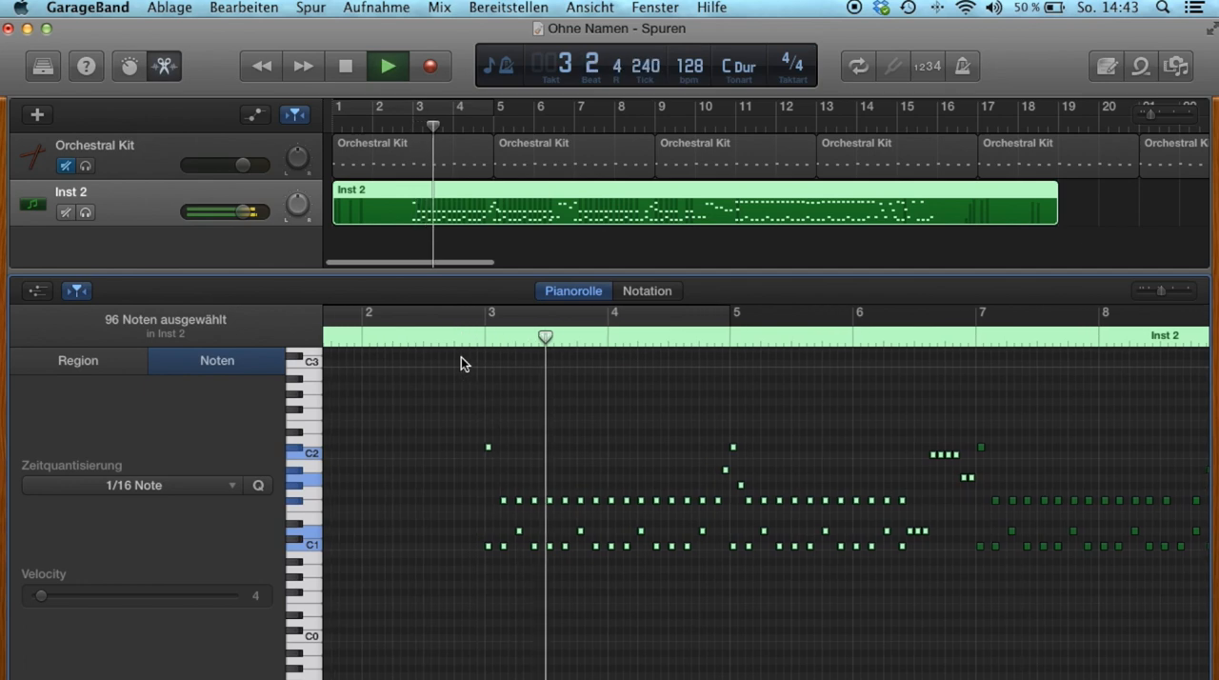
{"action": "left_click", "coordinate": [387, 66]}
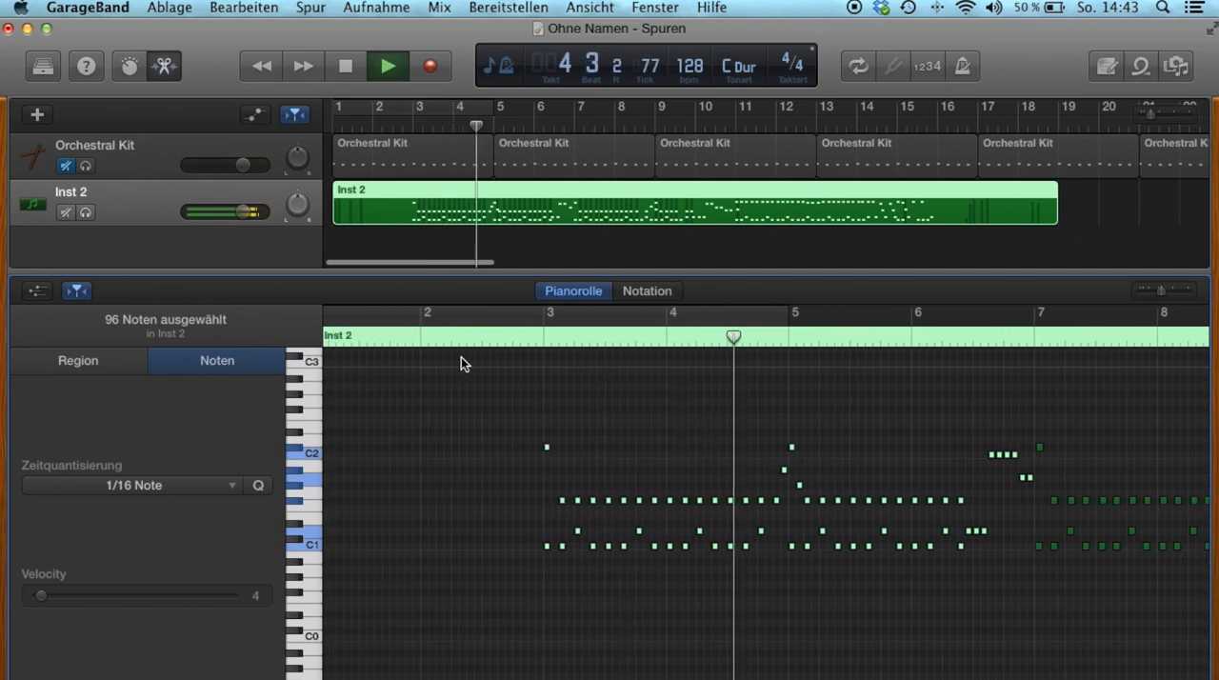
{"action": "left_click", "coordinate": [387, 65]}
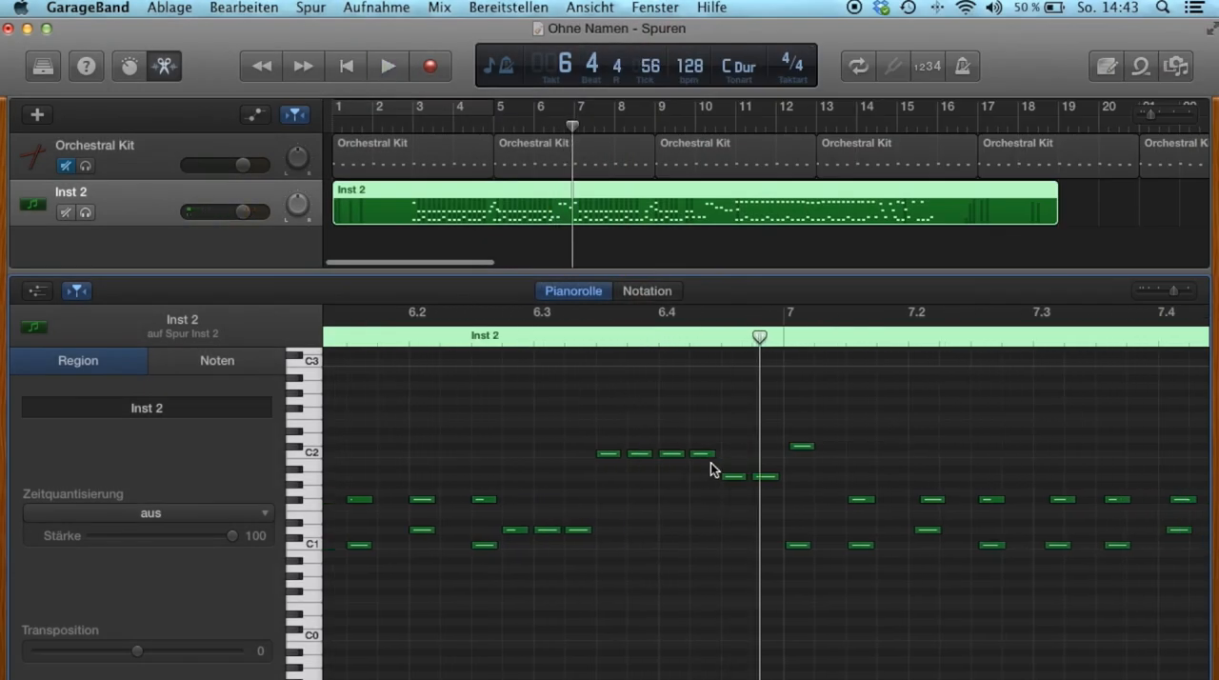
Shift several bar 4–6 drum notes down a pitch and raise or soften their velocities
{"action": "left_click", "coordinate": [671, 453]}
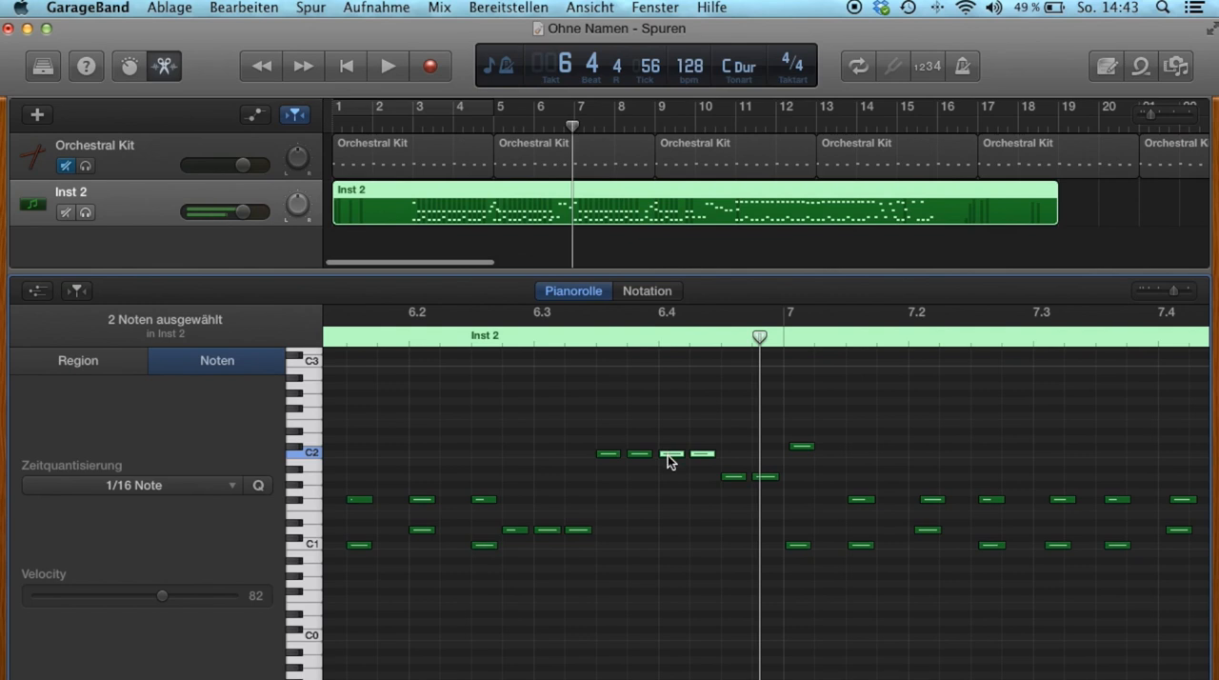
{"action": "left_click_drag", "start_coordinate": [671, 455], "coordinate": [767, 478]}
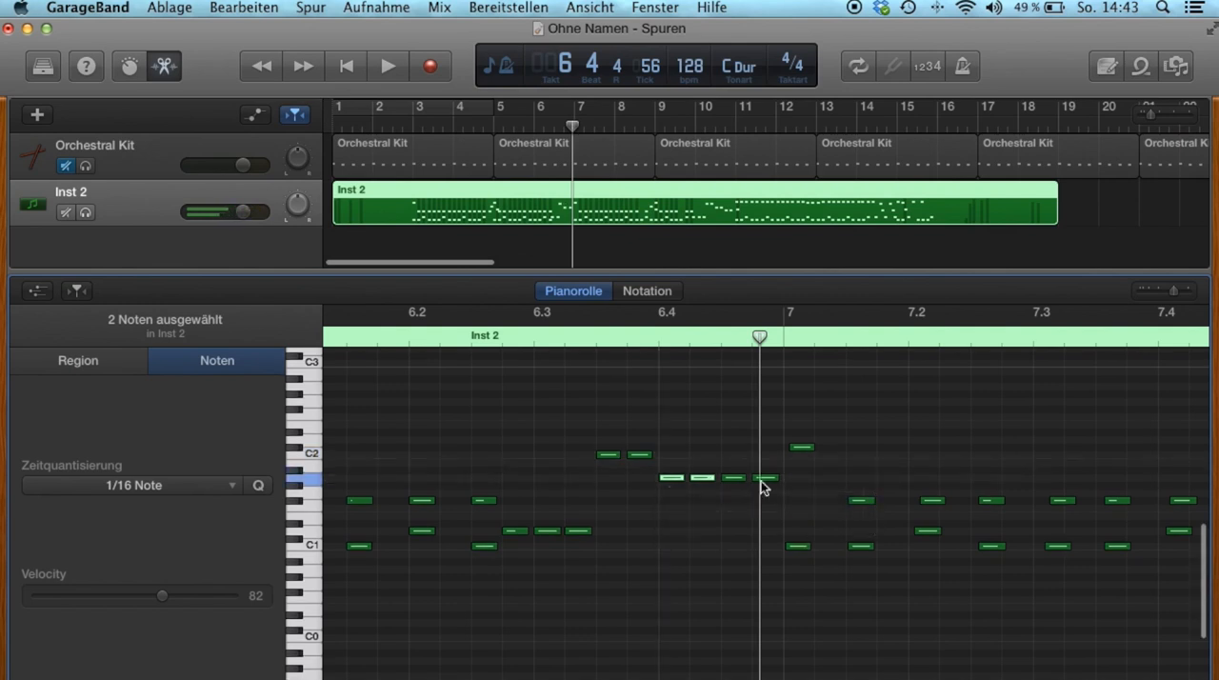
{"action": "left_click_drag", "start_coordinate": [161, 596], "coordinate": [199, 595]}
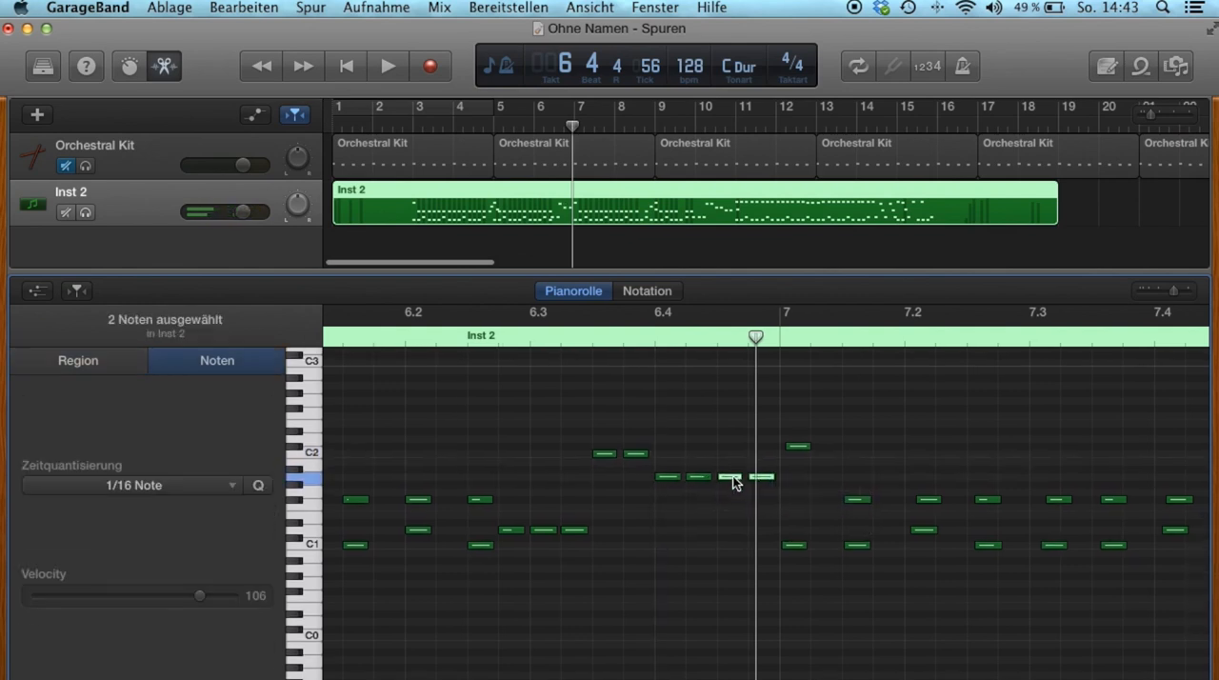
{"action": "left_click_drag", "start_coordinate": [729, 479], "coordinate": [733, 502]}
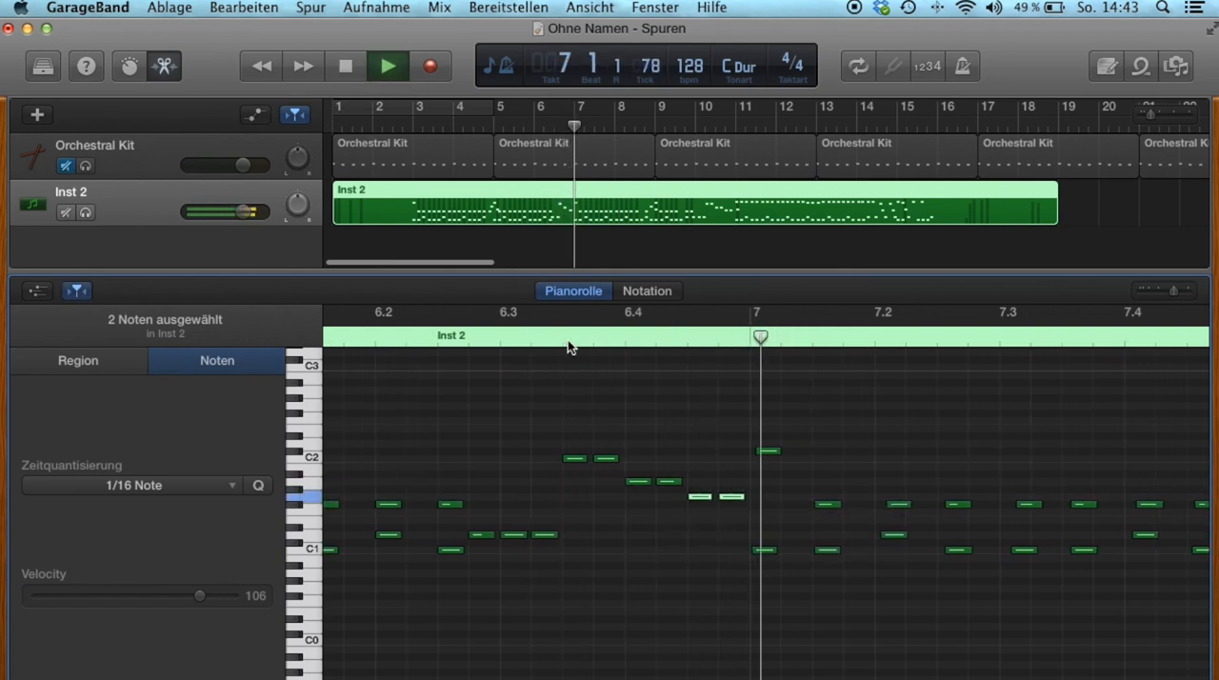
{"action": "left_click_drag", "start_coordinate": [199, 596], "coordinate": [130, 595]}
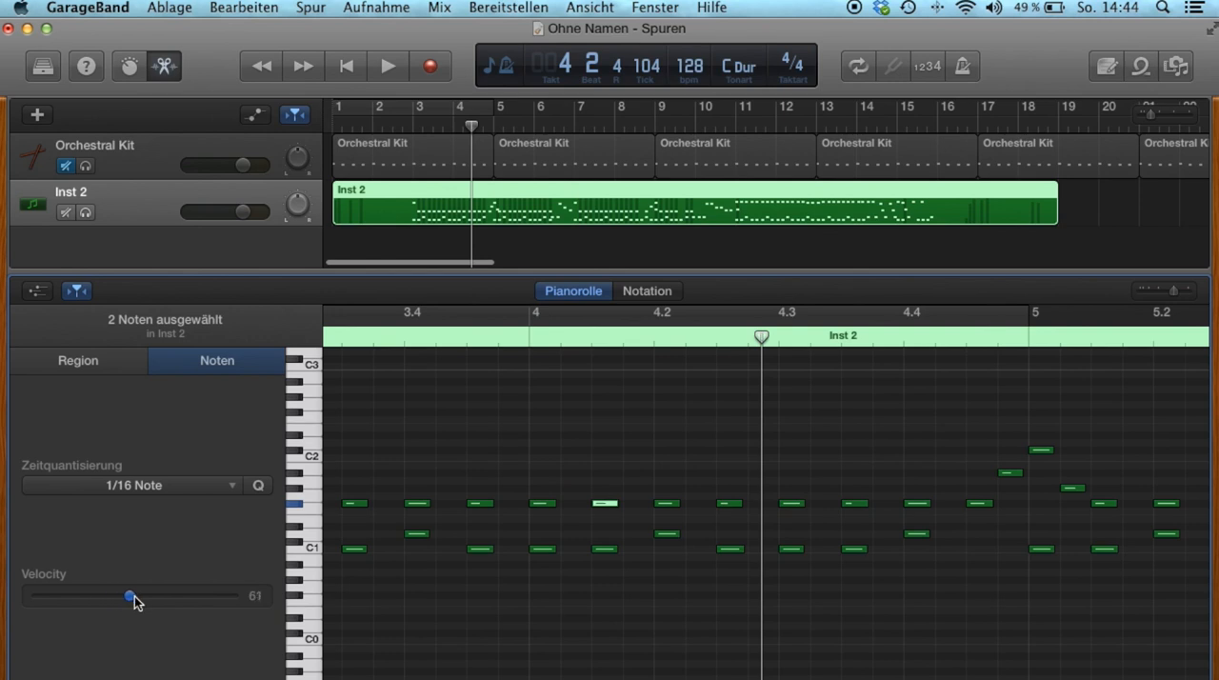
{"action": "left_click_drag", "start_coordinate": [131, 596], "coordinate": [171, 595]}
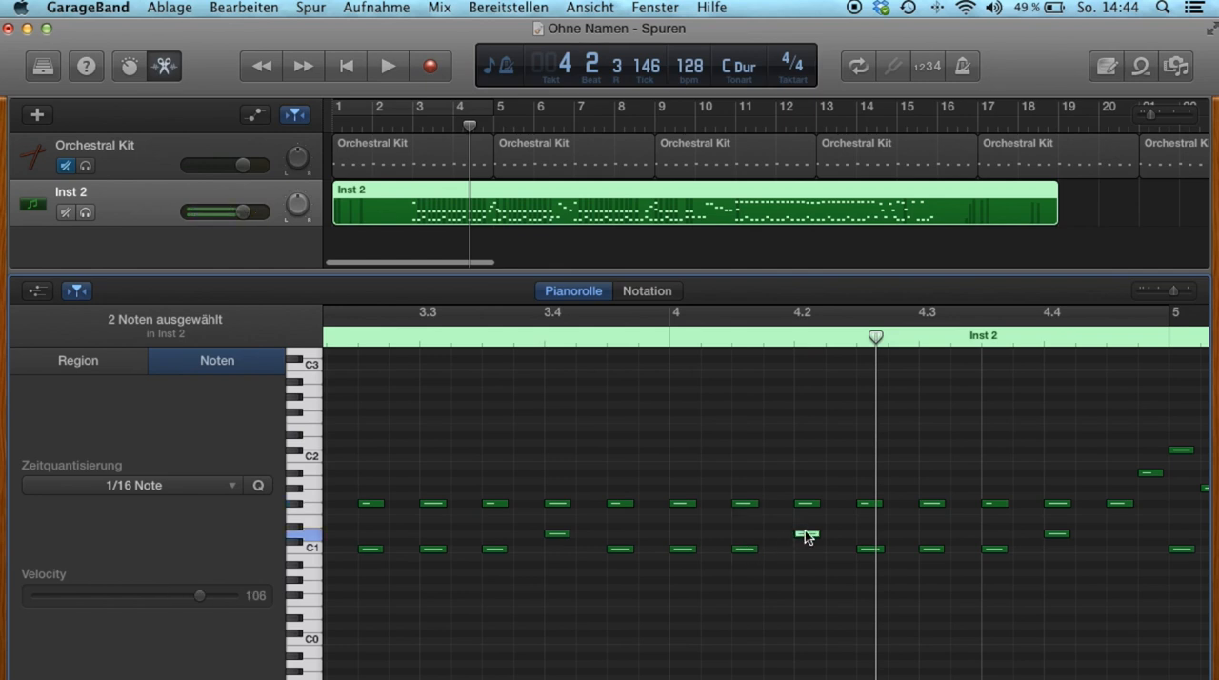
{"action": "left_click_drag", "start_coordinate": [199, 595], "coordinate": [225, 595]}
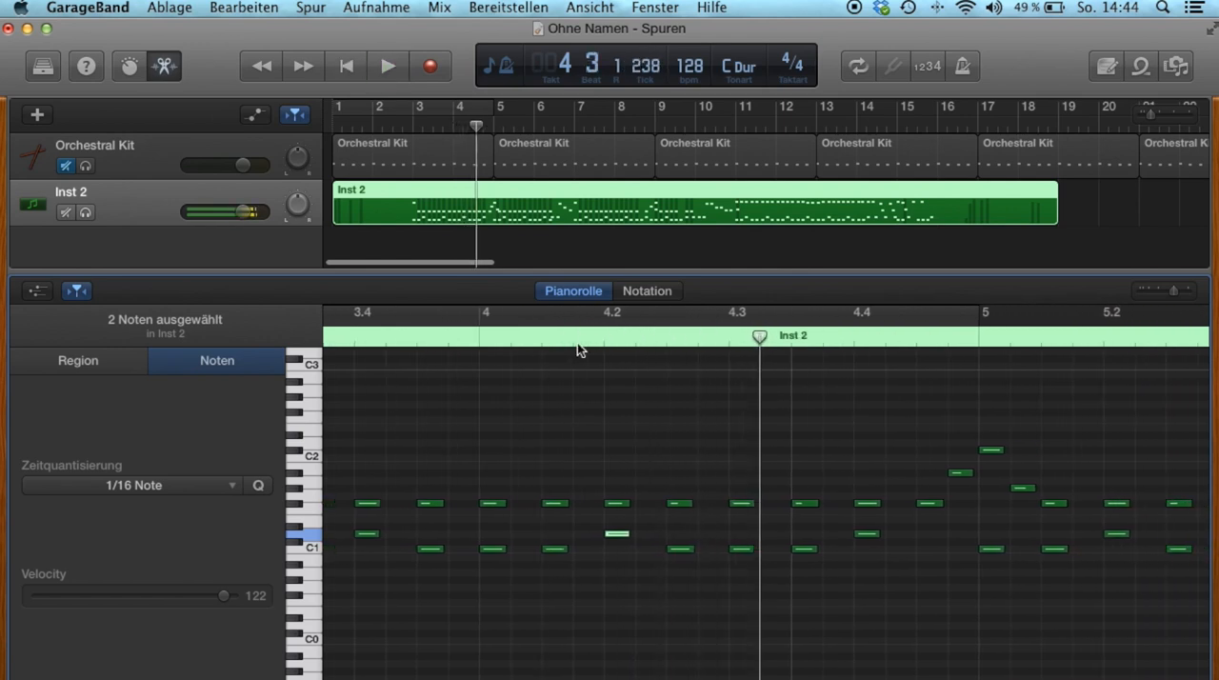
{"action": "left_click", "coordinate": [78, 360]}
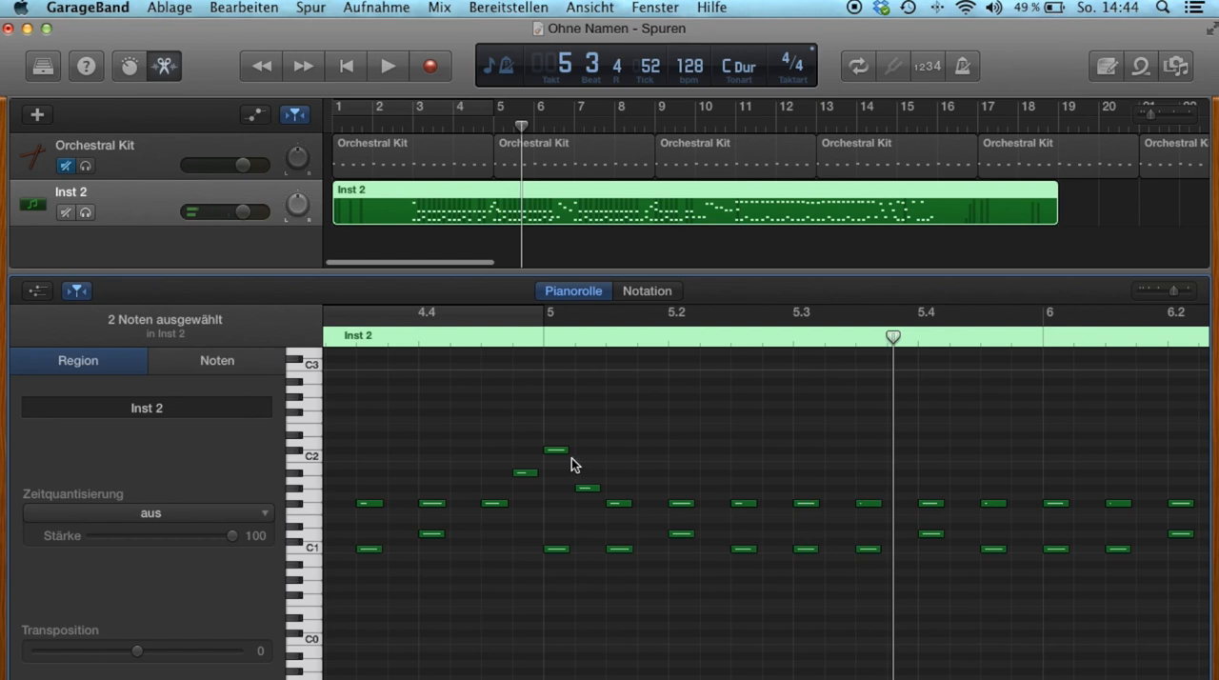
Raise the bar 5 downbeat note to D2 and soften two bar-3 notes to velocity 41
{"action": "left_click", "coordinate": [556, 450]}
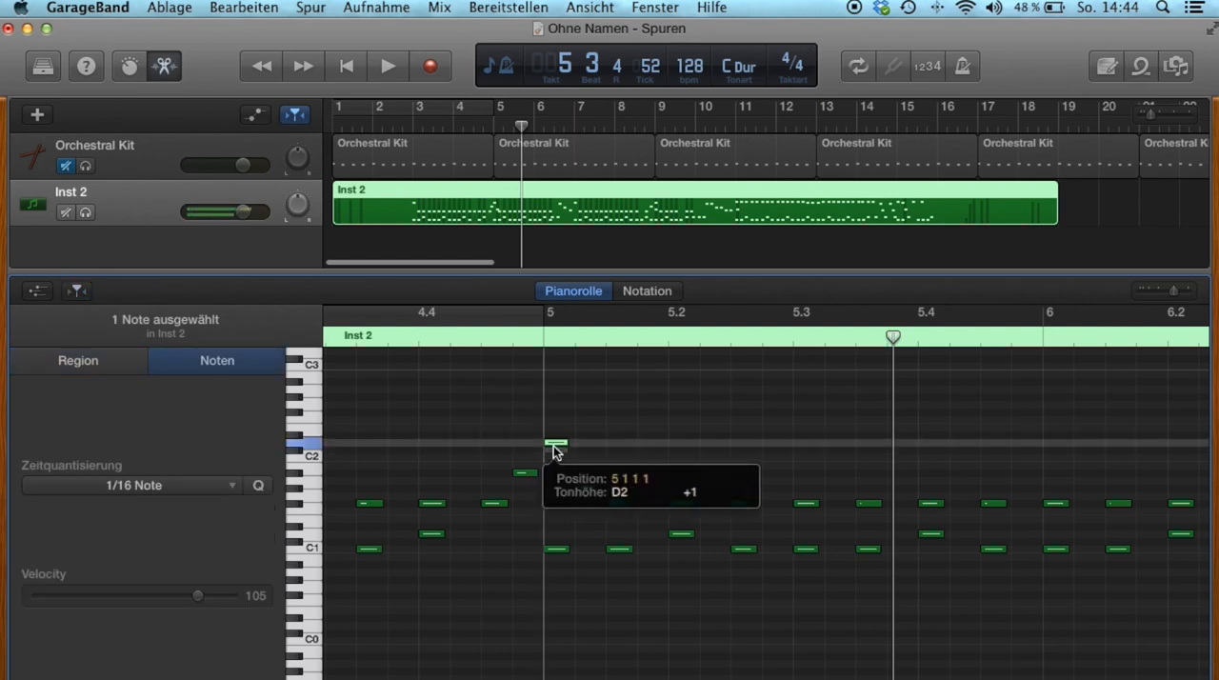
{"action": "left_click_drag", "start_coordinate": [556, 445], "coordinate": [557, 428]}
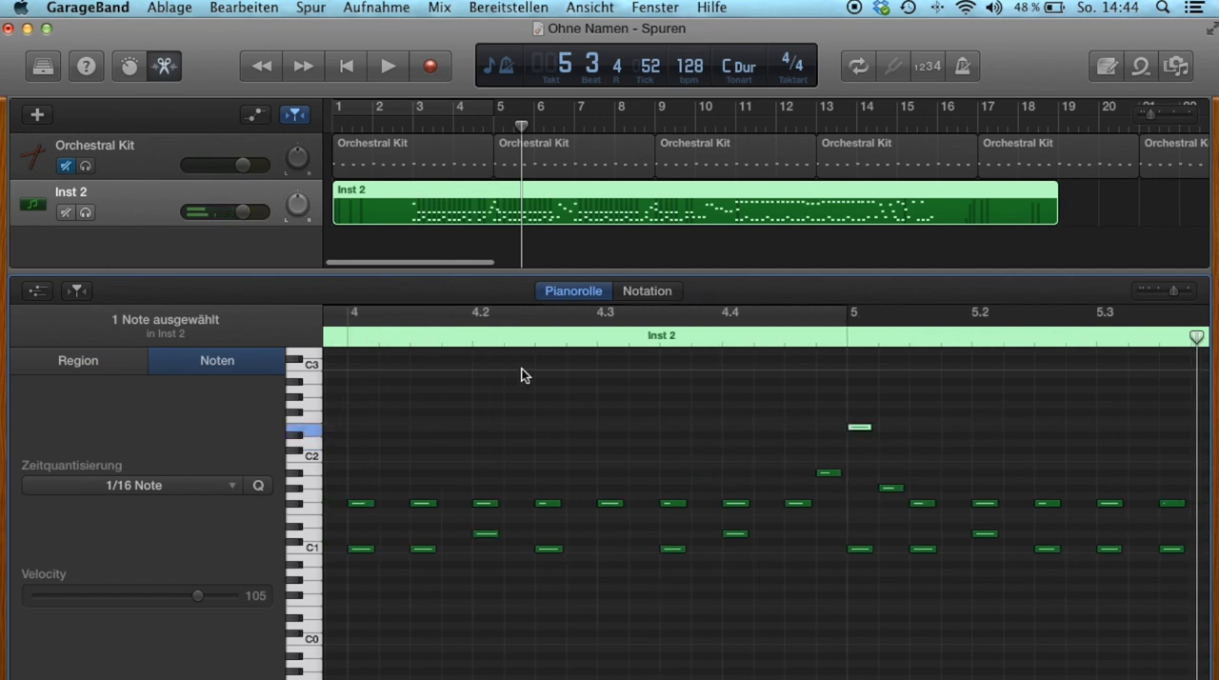
{"action": "left_click", "coordinate": [388, 66]}
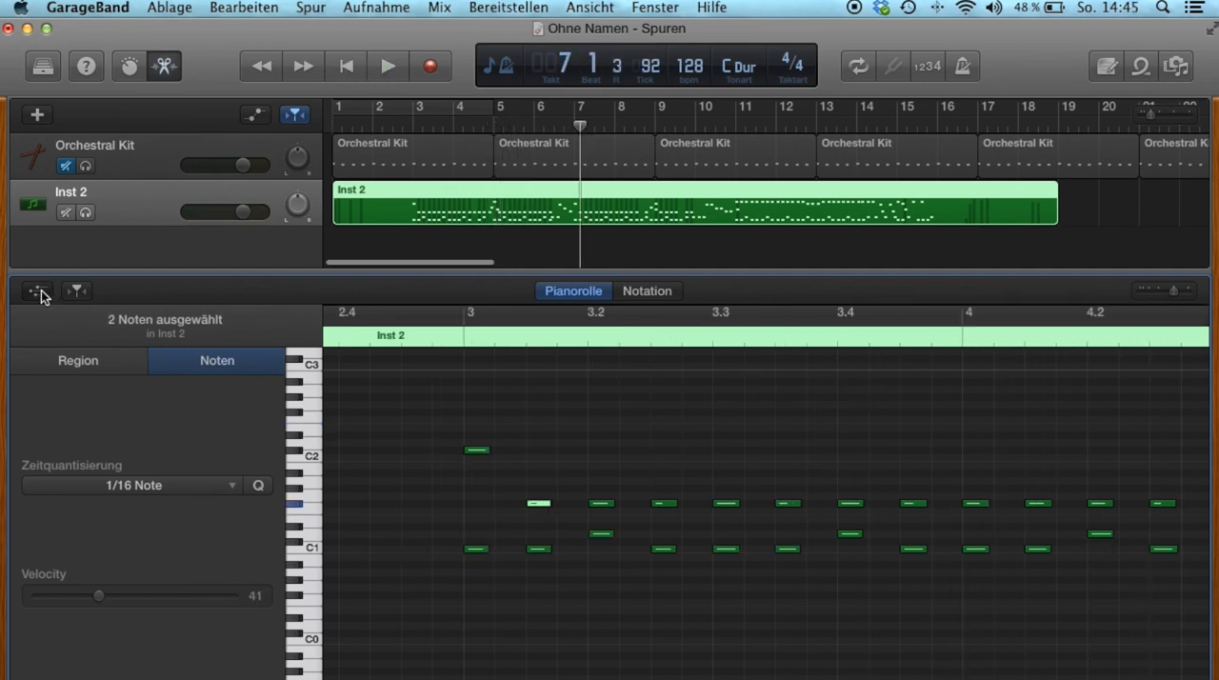
Drag the Foot Control point near 5.4.2 down to 8, then hide the controller lane
{"action": "left_click", "coordinate": [36, 291]}
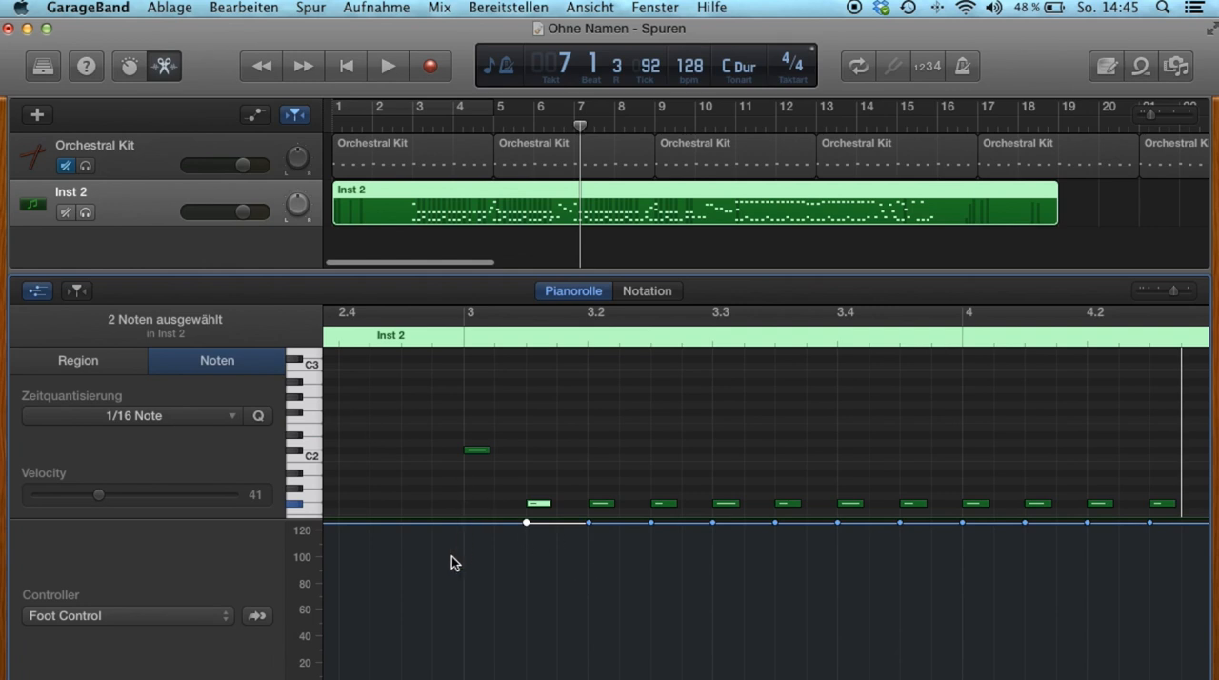
{"action": "mouse_move", "coordinate": [413, 348]}
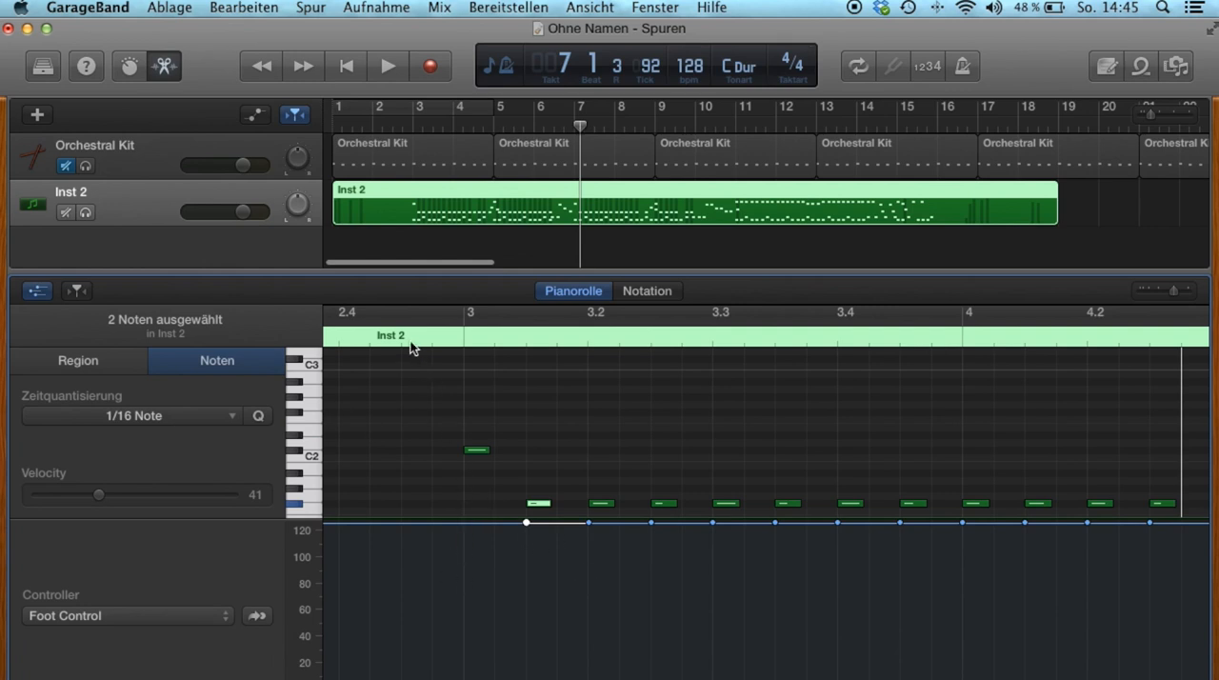
{"action": "left_click", "coordinate": [387, 66]}
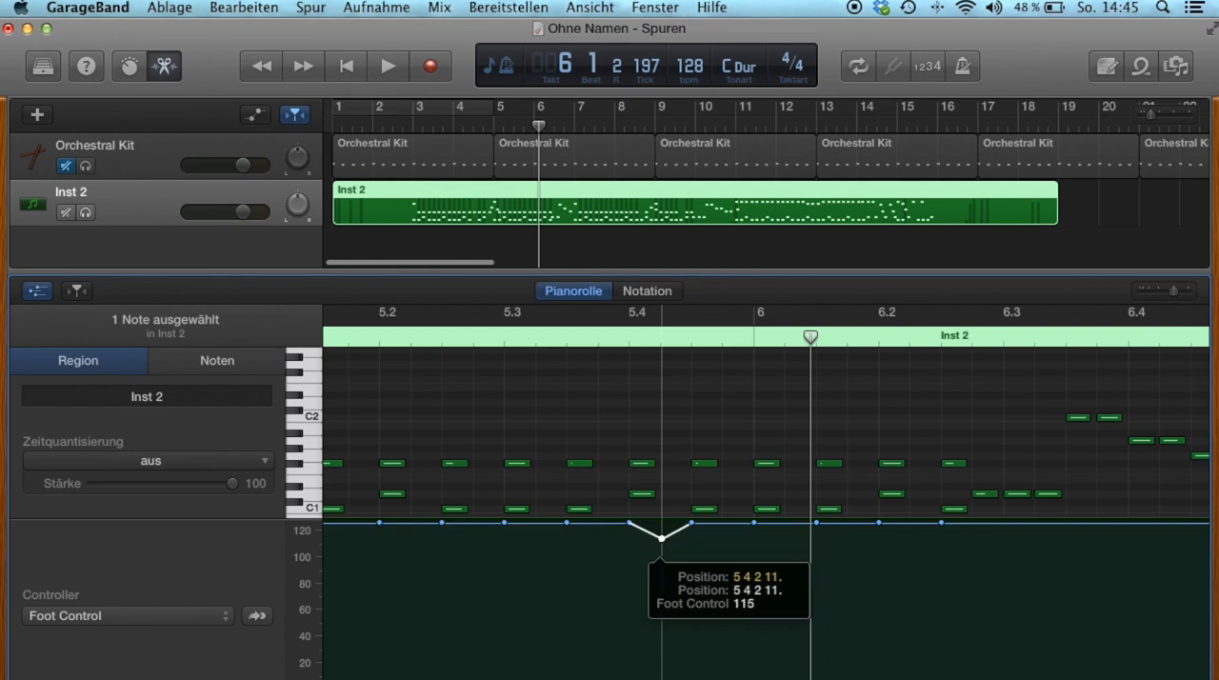
{"action": "left_click_drag", "start_coordinate": [662, 524], "coordinate": [662, 647]}
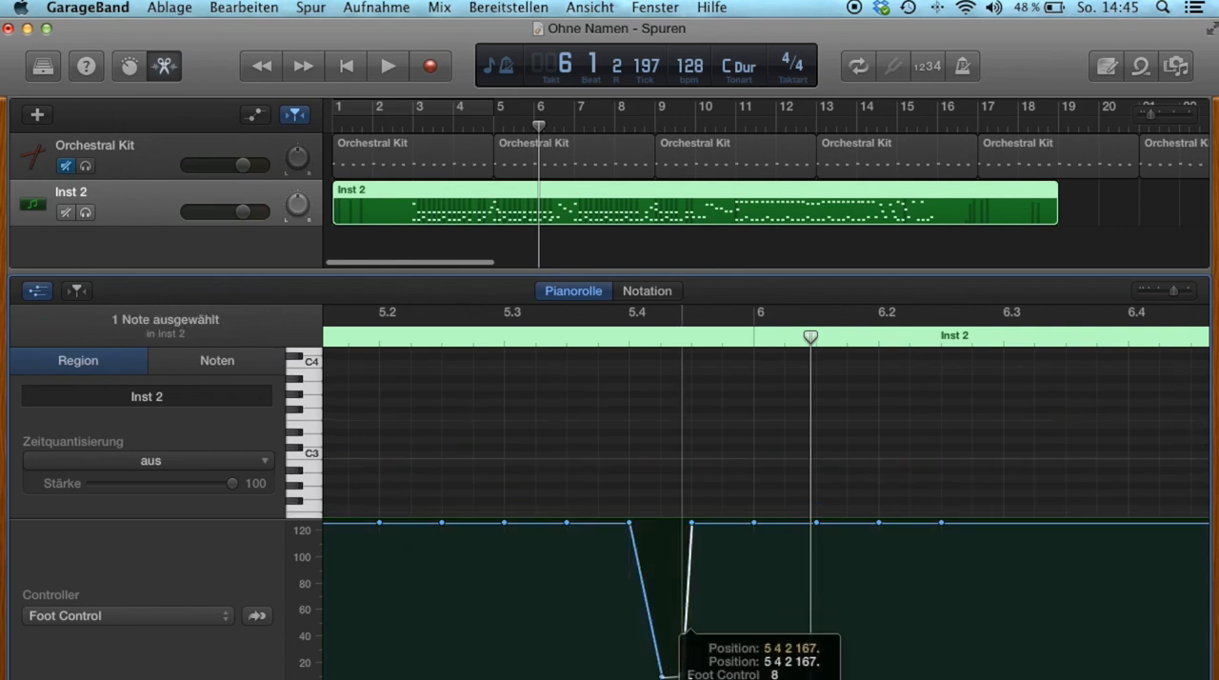
{"action": "left_click", "coordinate": [386, 65]}
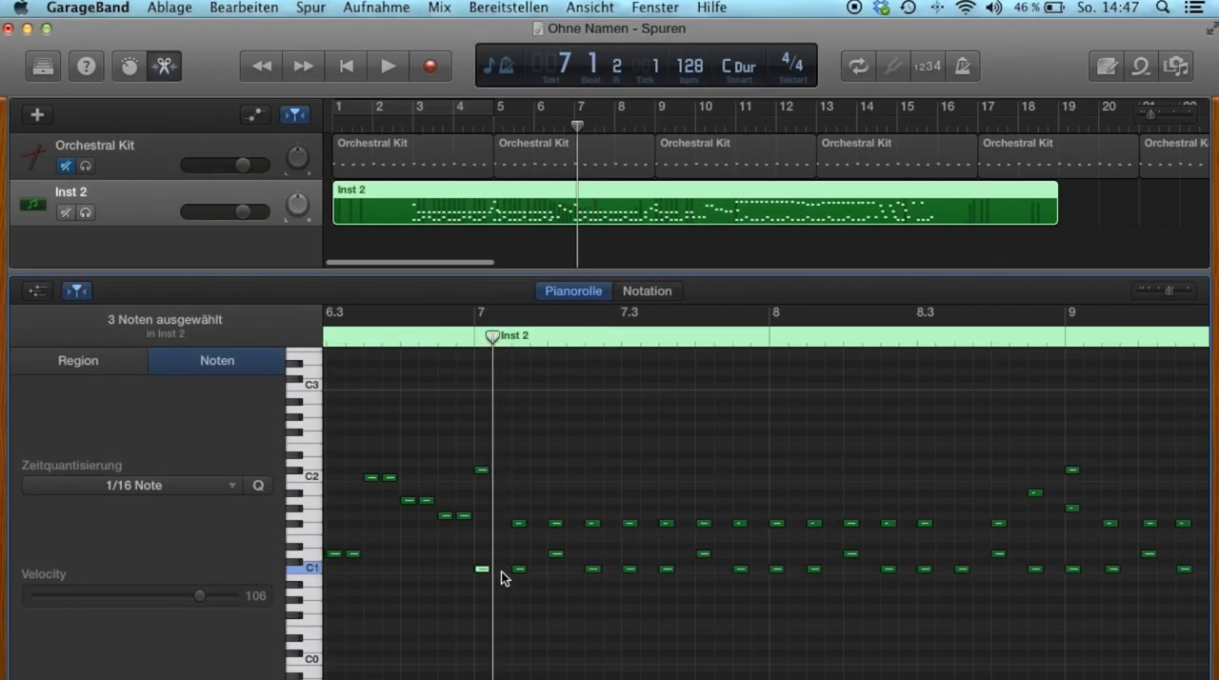
Command-click a run of 1/16 C1 notes into the opening beats of bar 7
{"action": "left_click", "coordinate": [500, 569]}
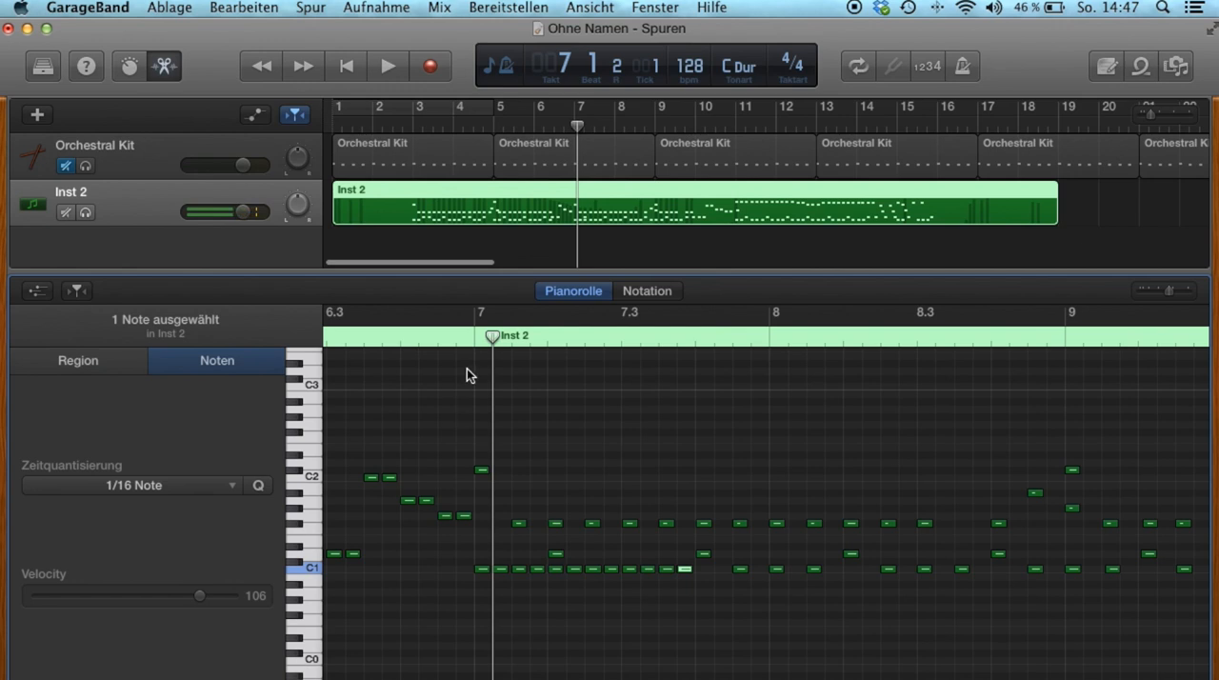
{"action": "left_click", "coordinate": [386, 64]}
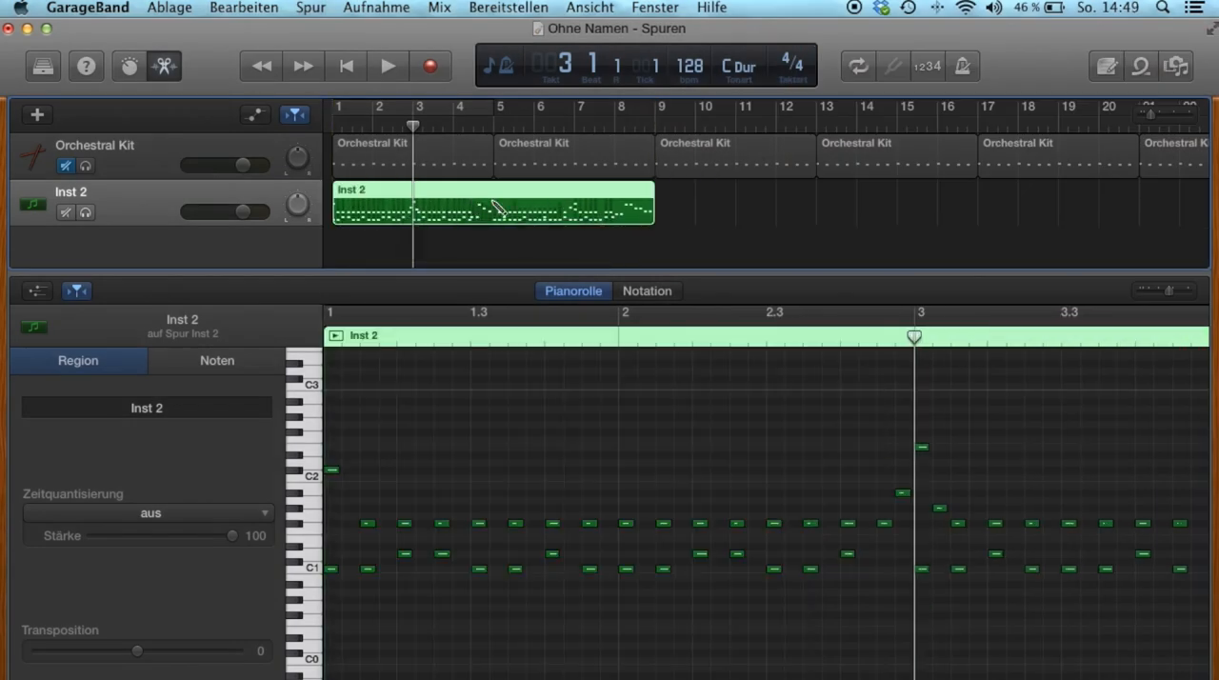
Paste a copy of the Inst 2 region at bar 9, extending to bar 17
{"action": "left_click", "coordinate": [658, 127]}
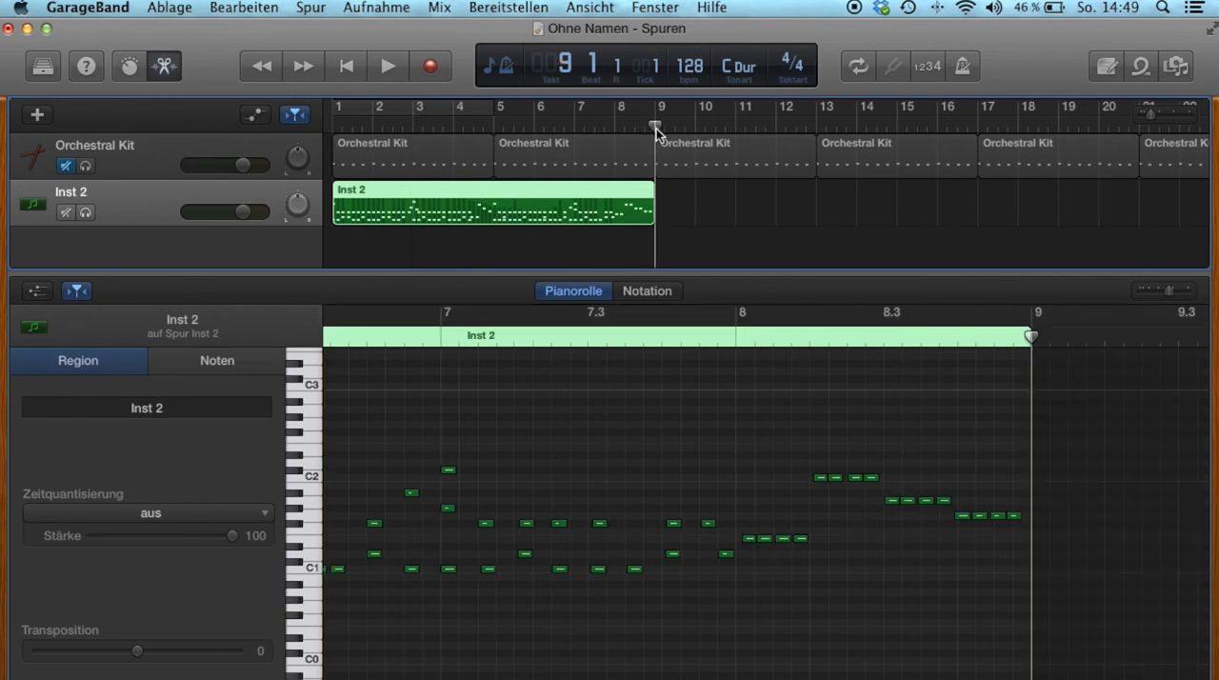
{"action": "left_click", "coordinate": [386, 66]}
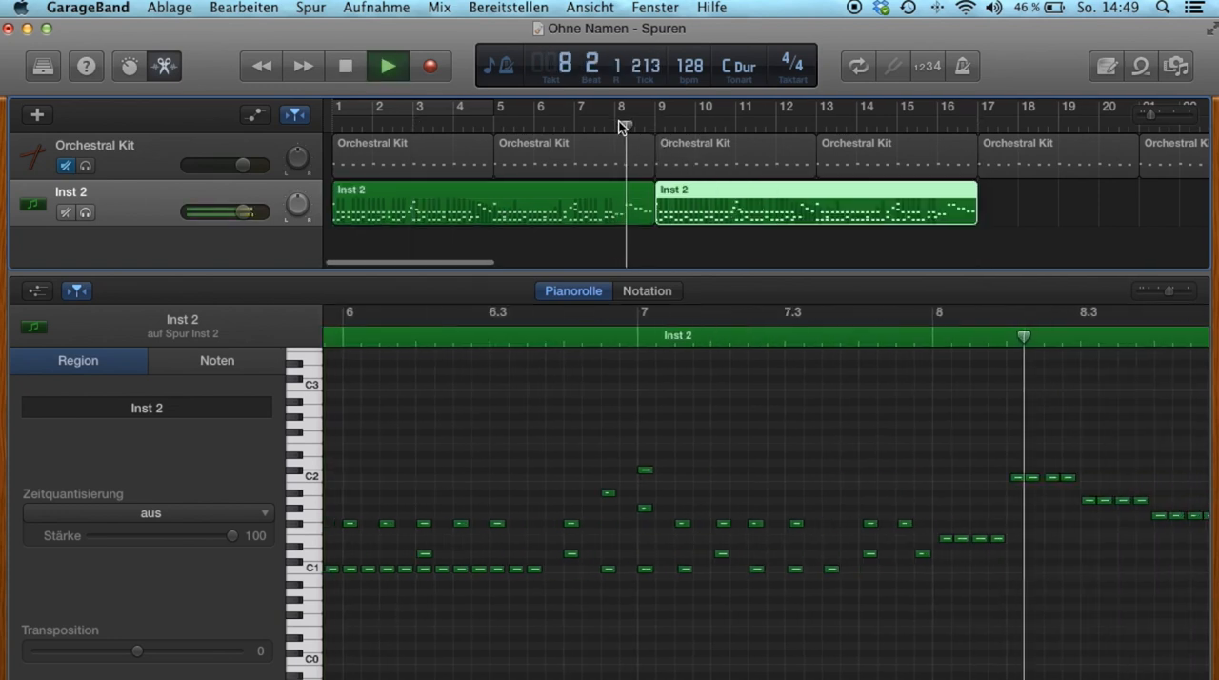